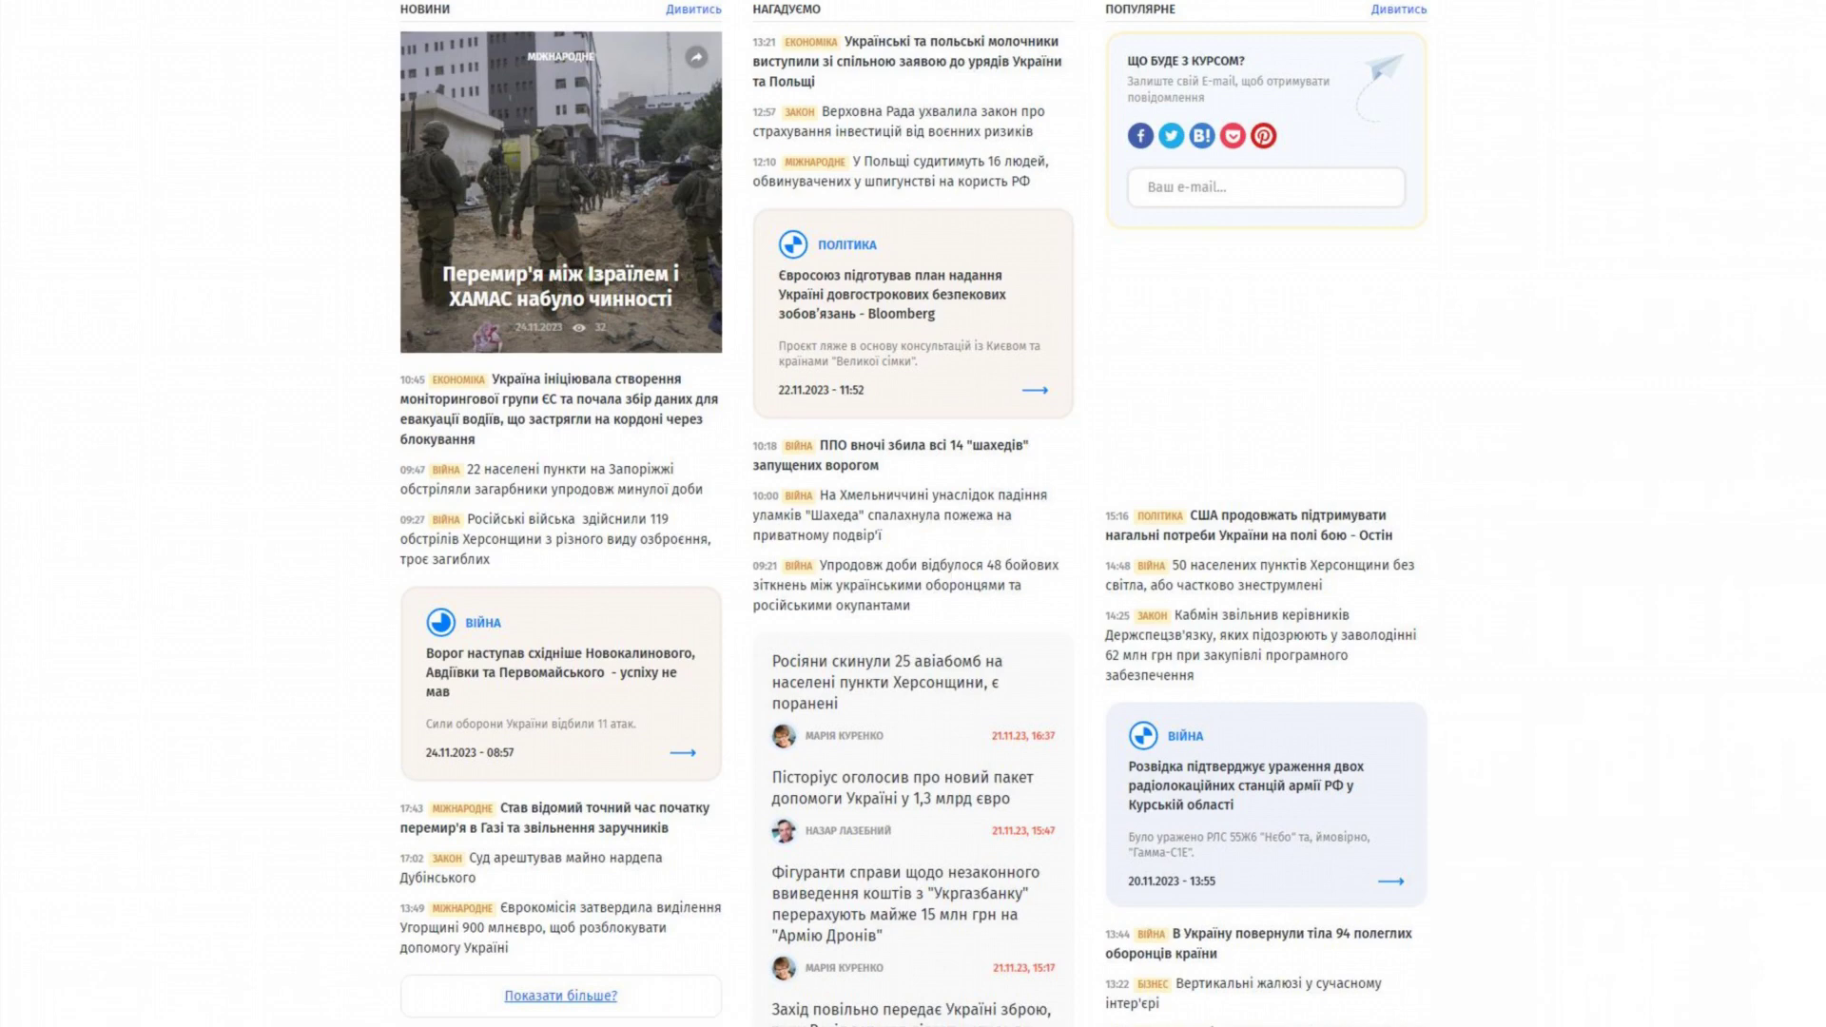
pyautogui.scroll(-3)
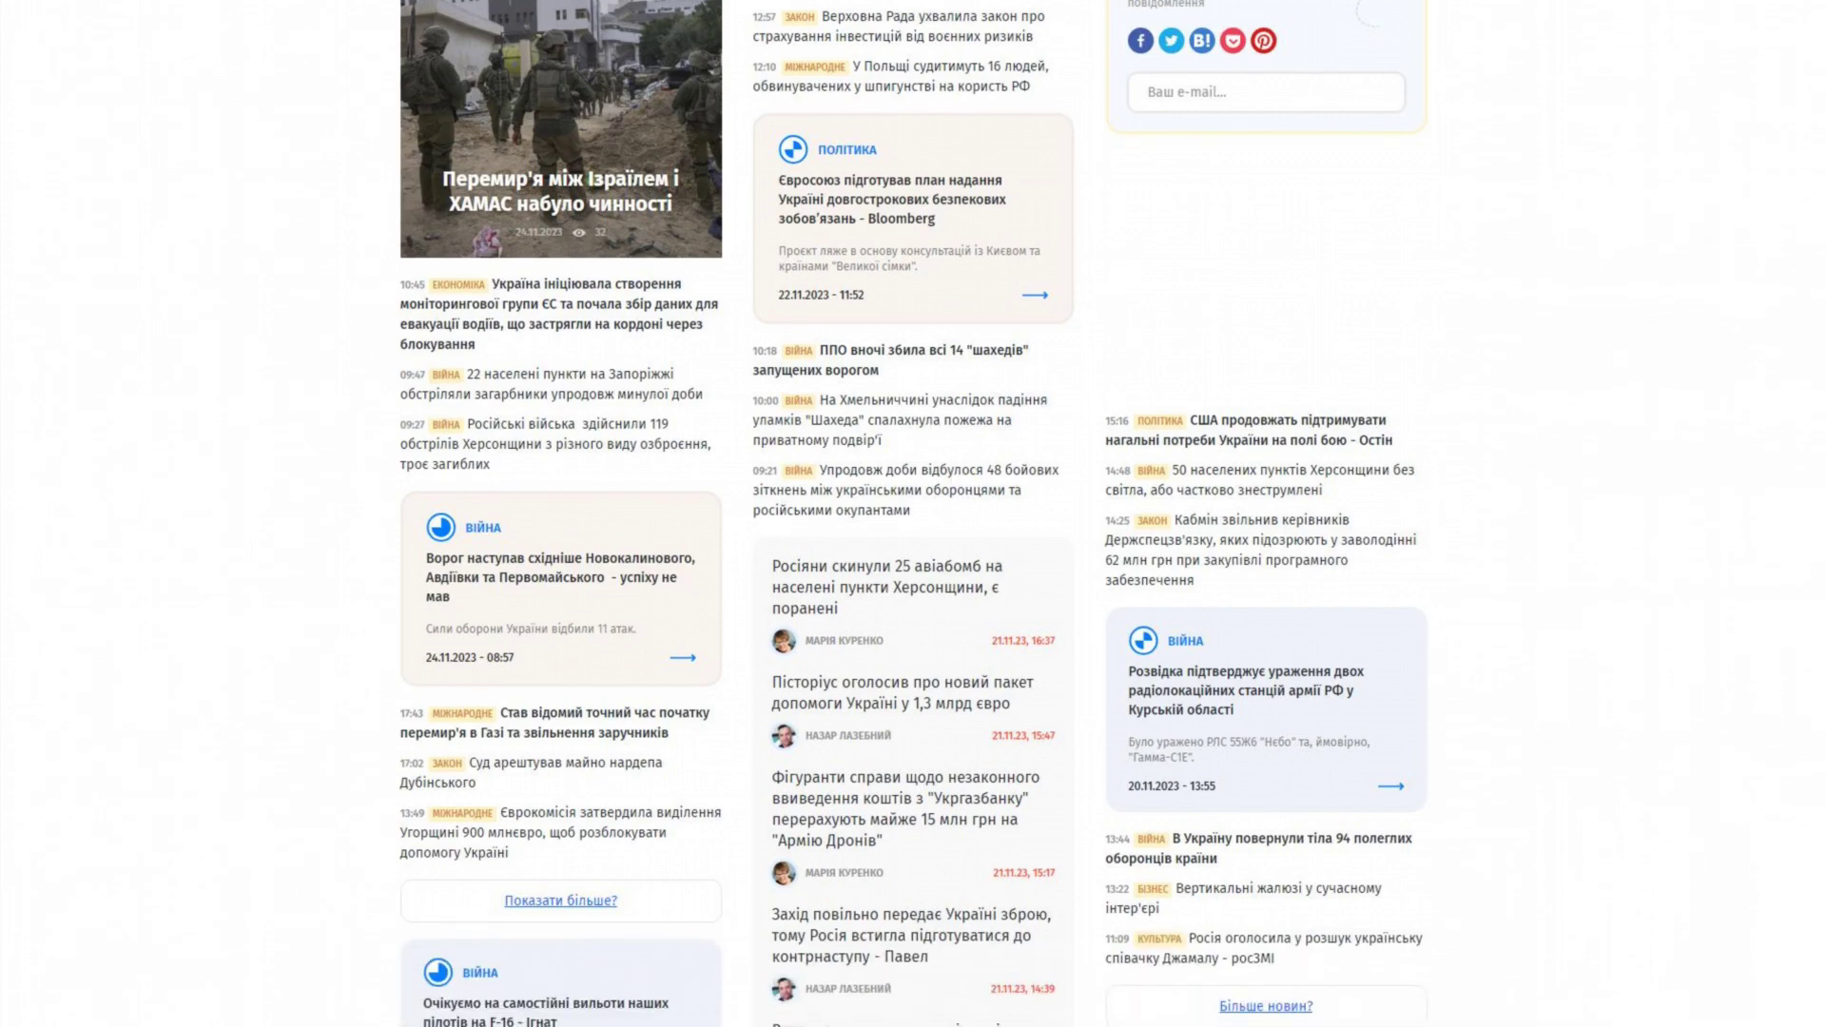
pyautogui.scroll(-3)
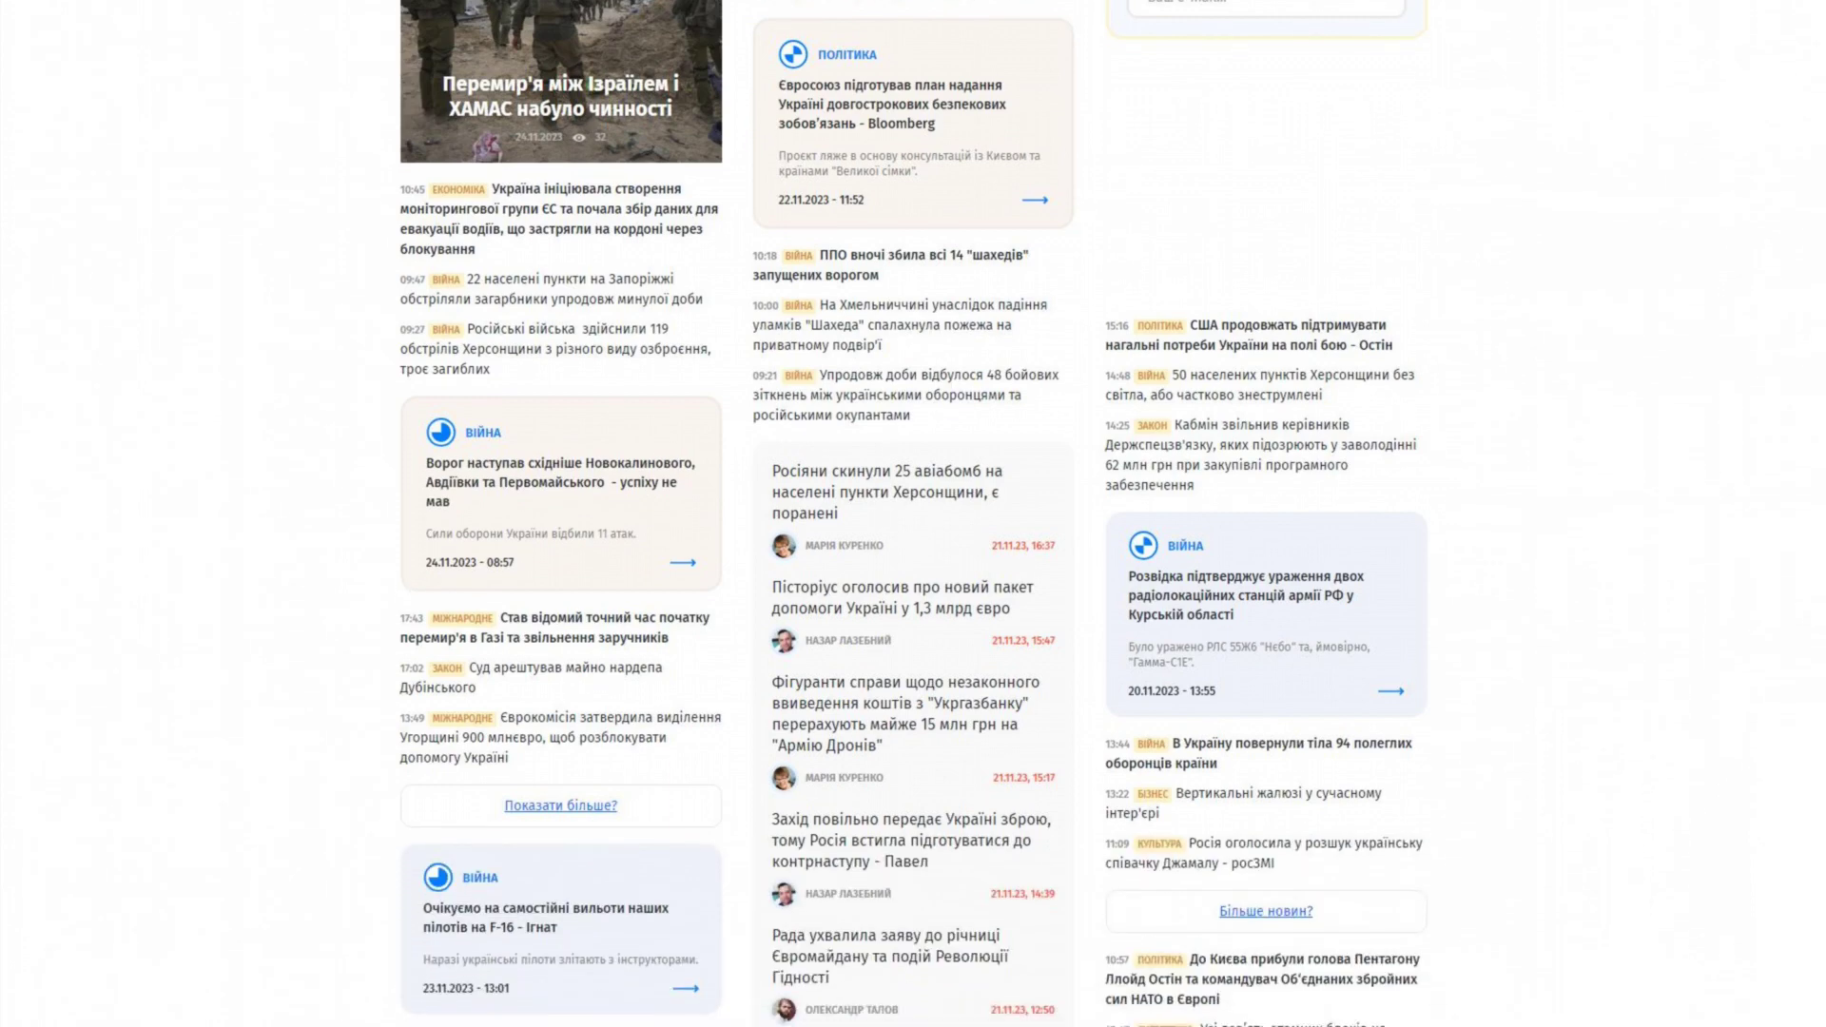
pyautogui.scroll(-3)
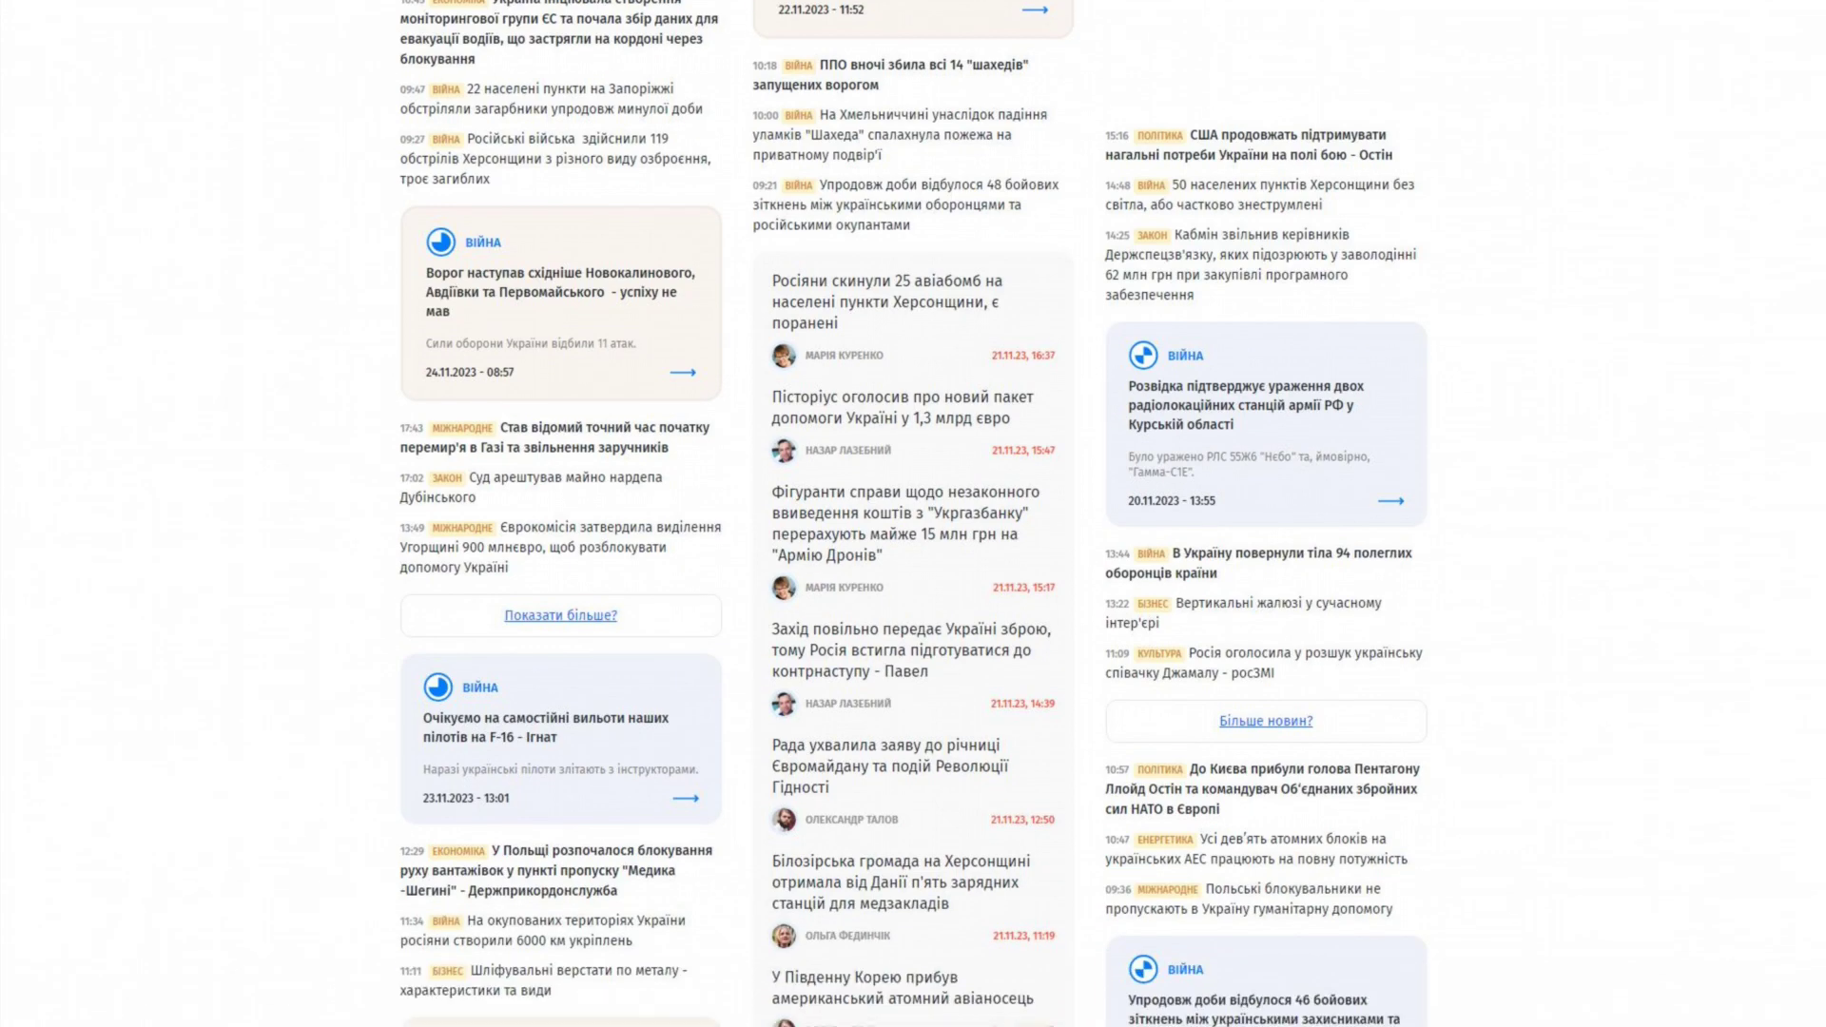
pyautogui.scroll(-3)
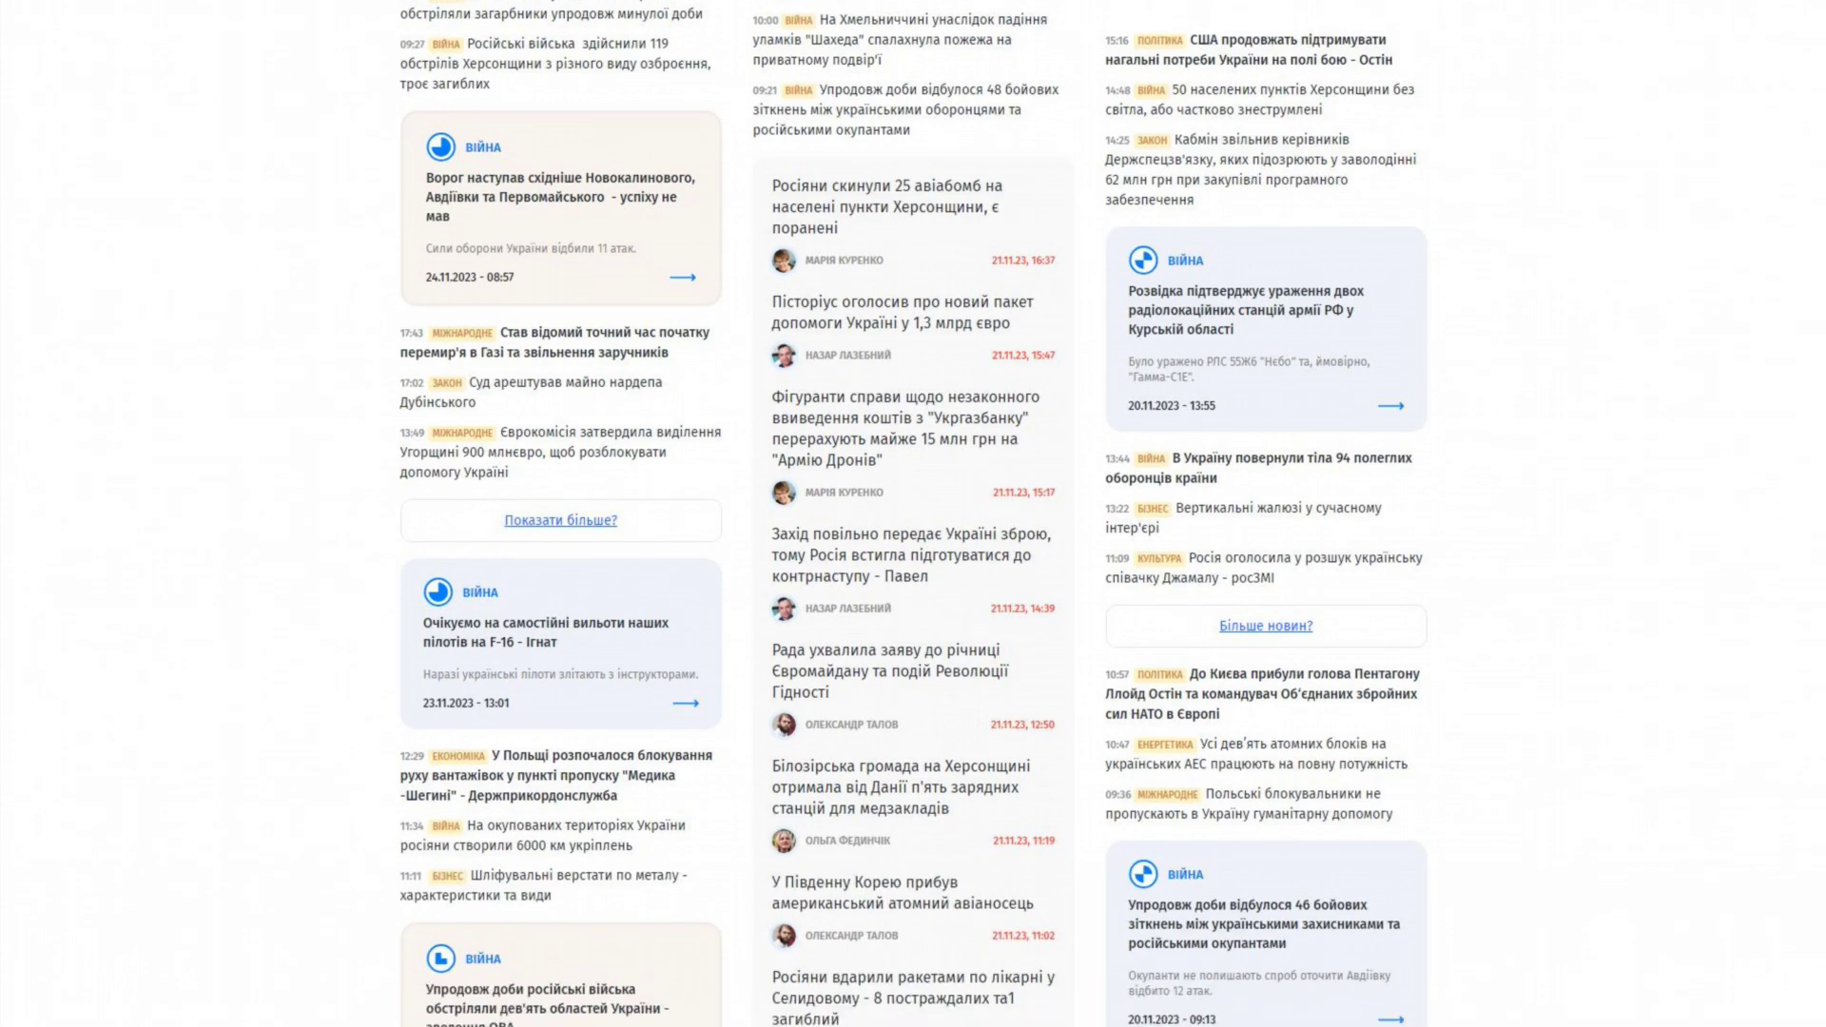
pyautogui.scroll(-3)
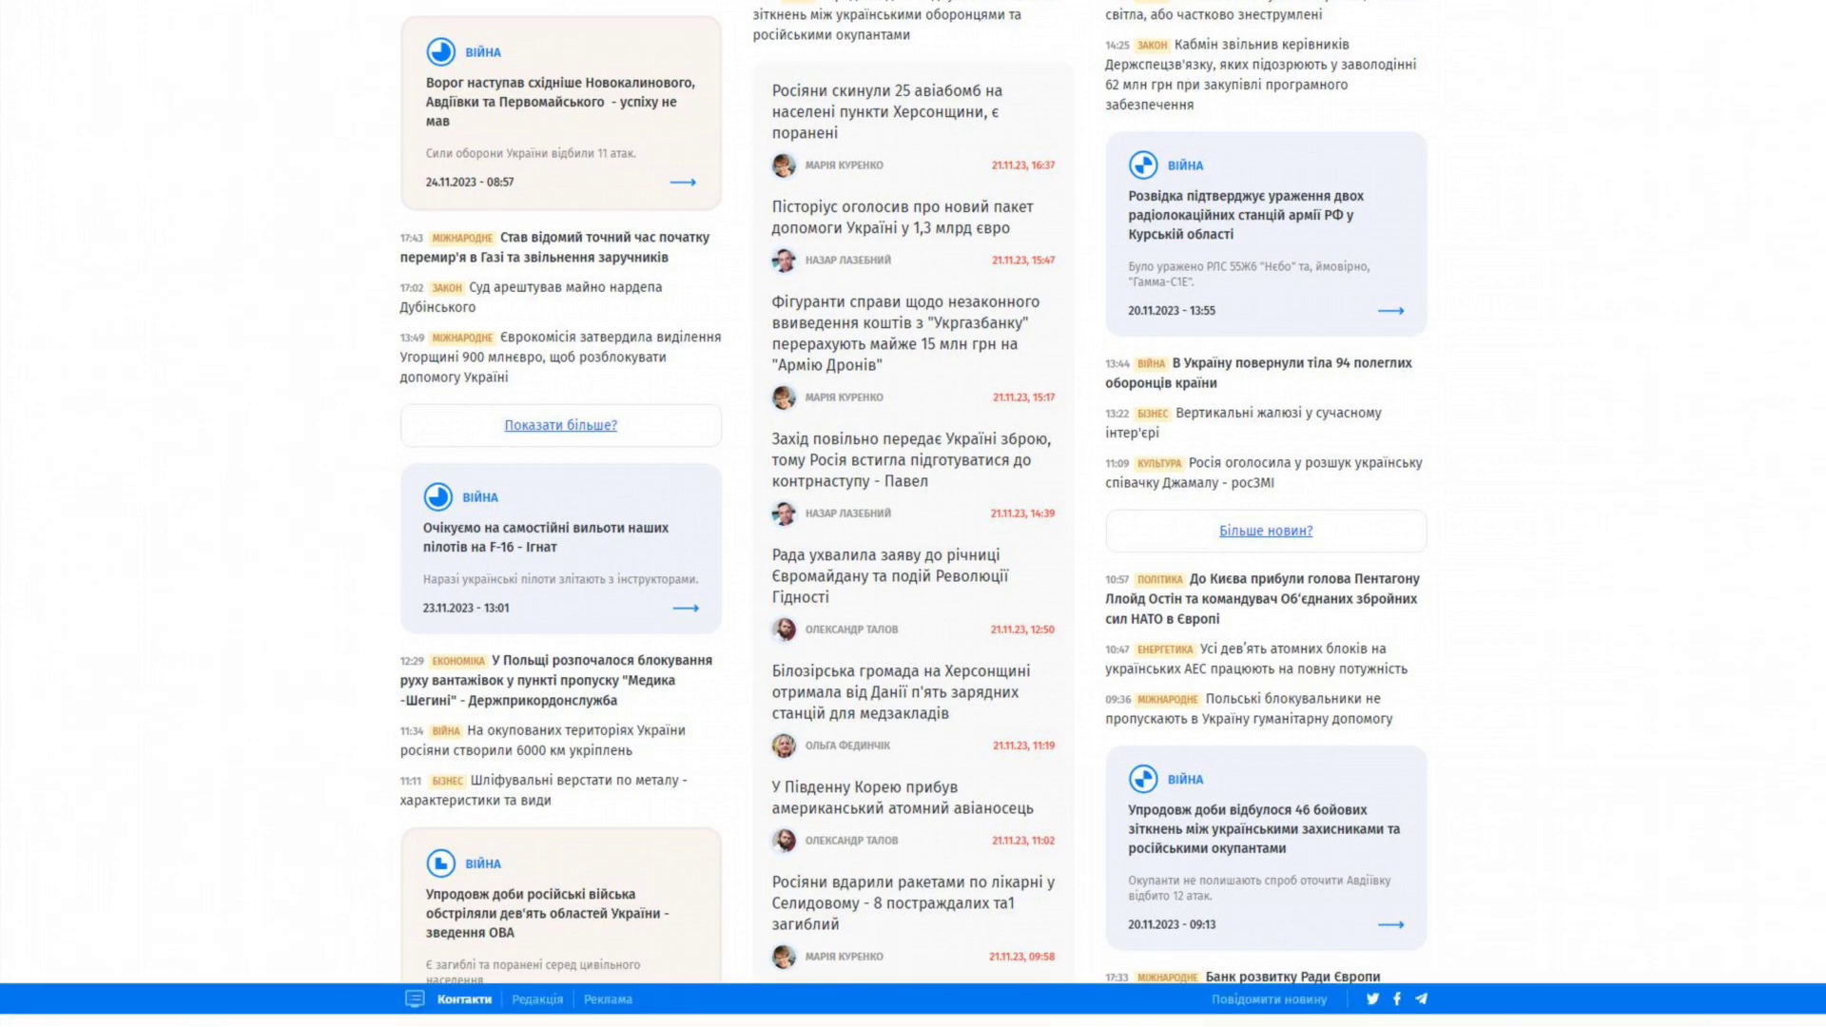
pyautogui.scroll(-3)
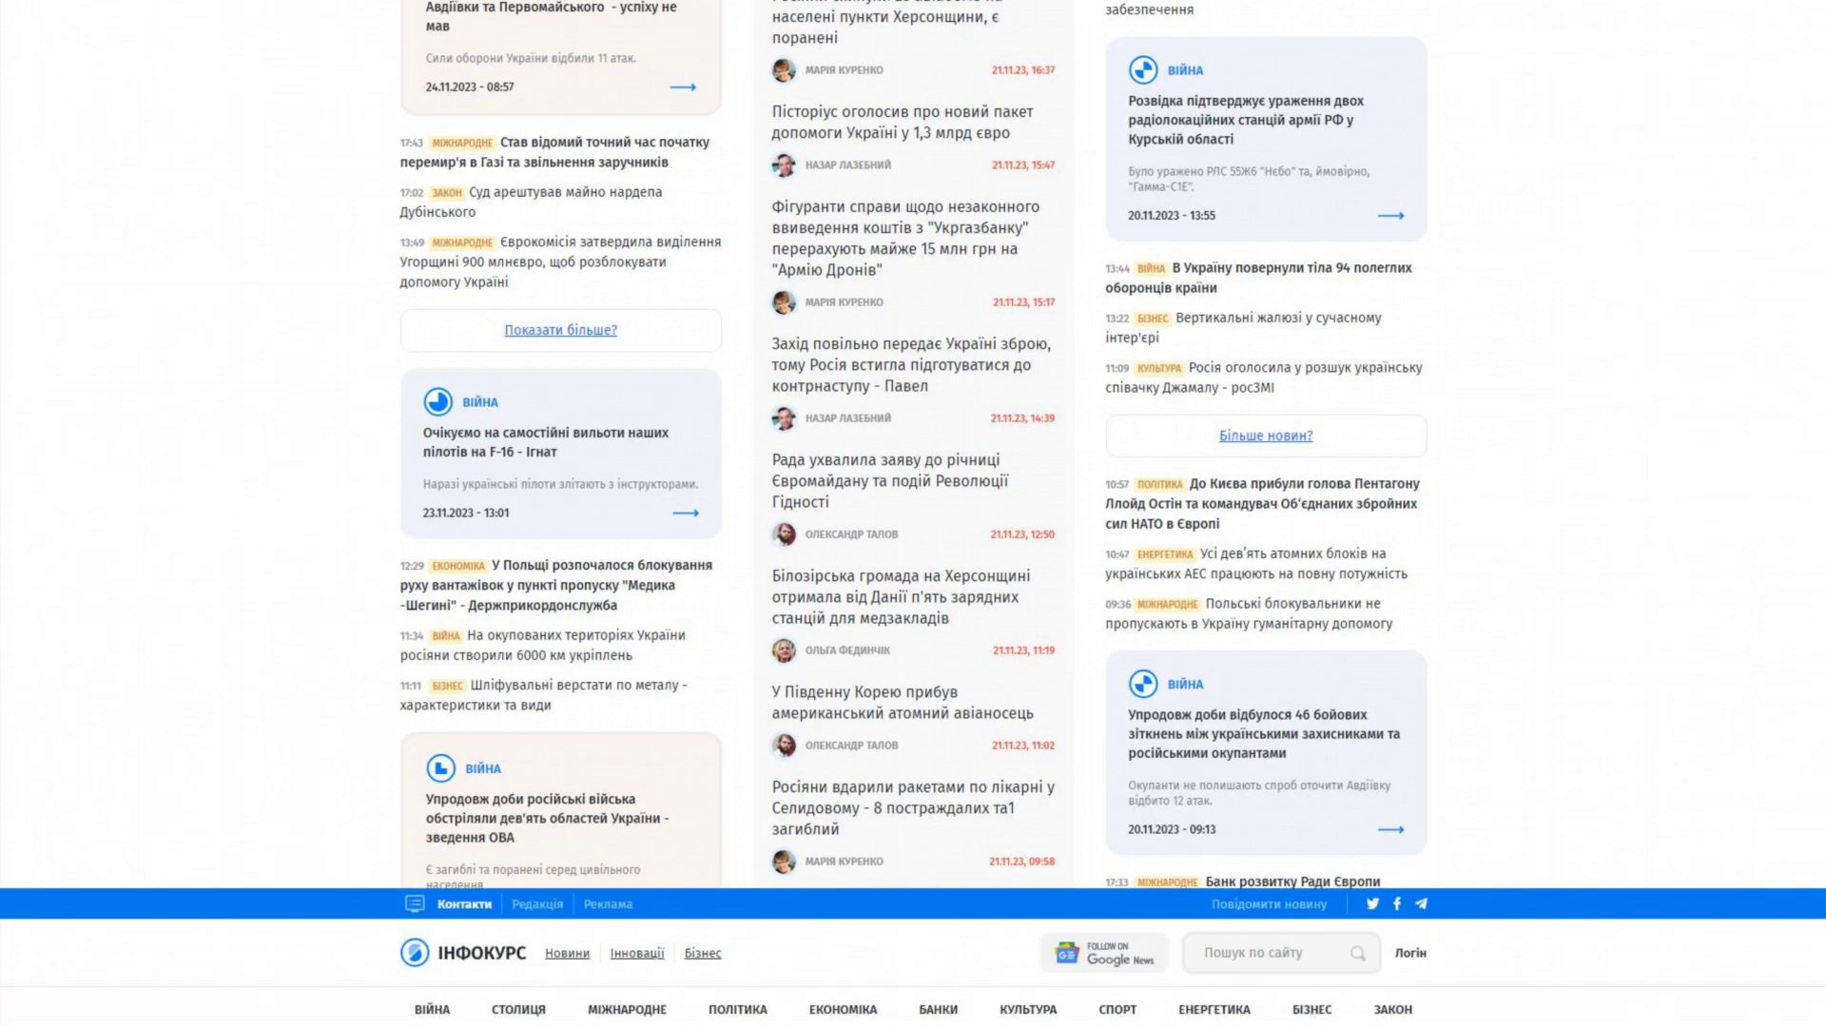
pyautogui.scroll(-3)
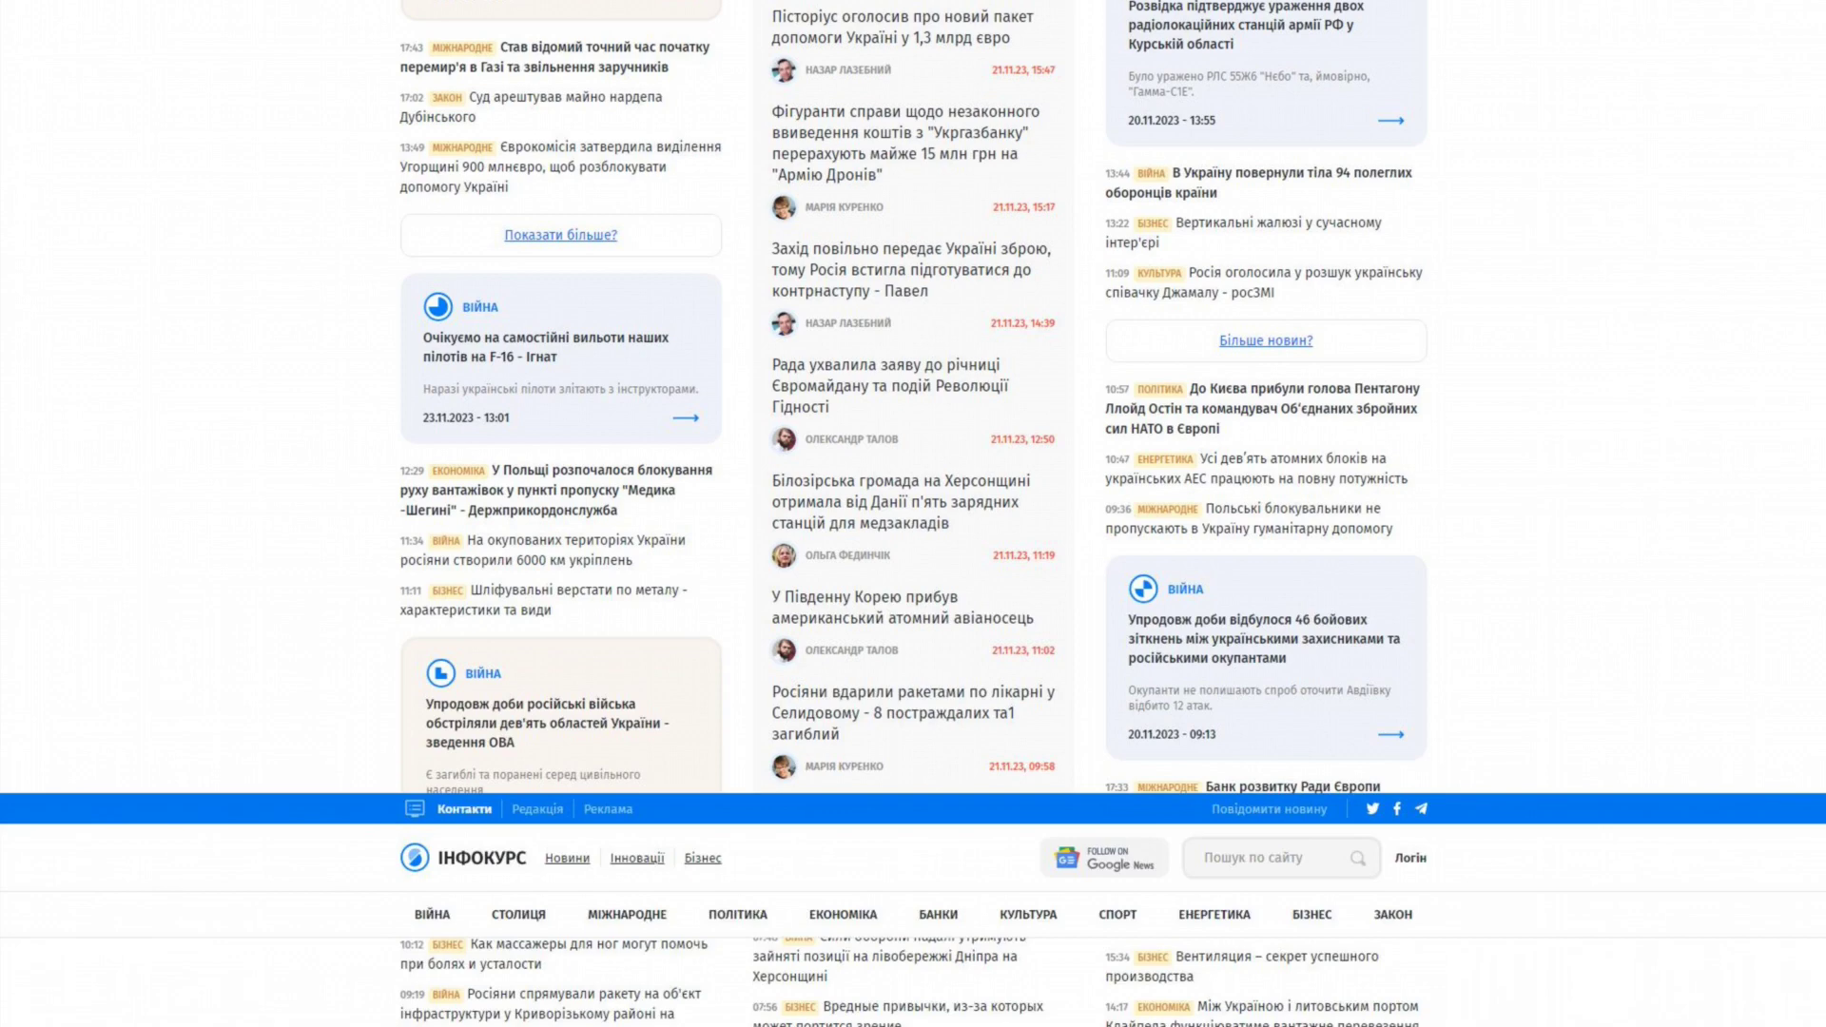
pyautogui.scroll(-3)
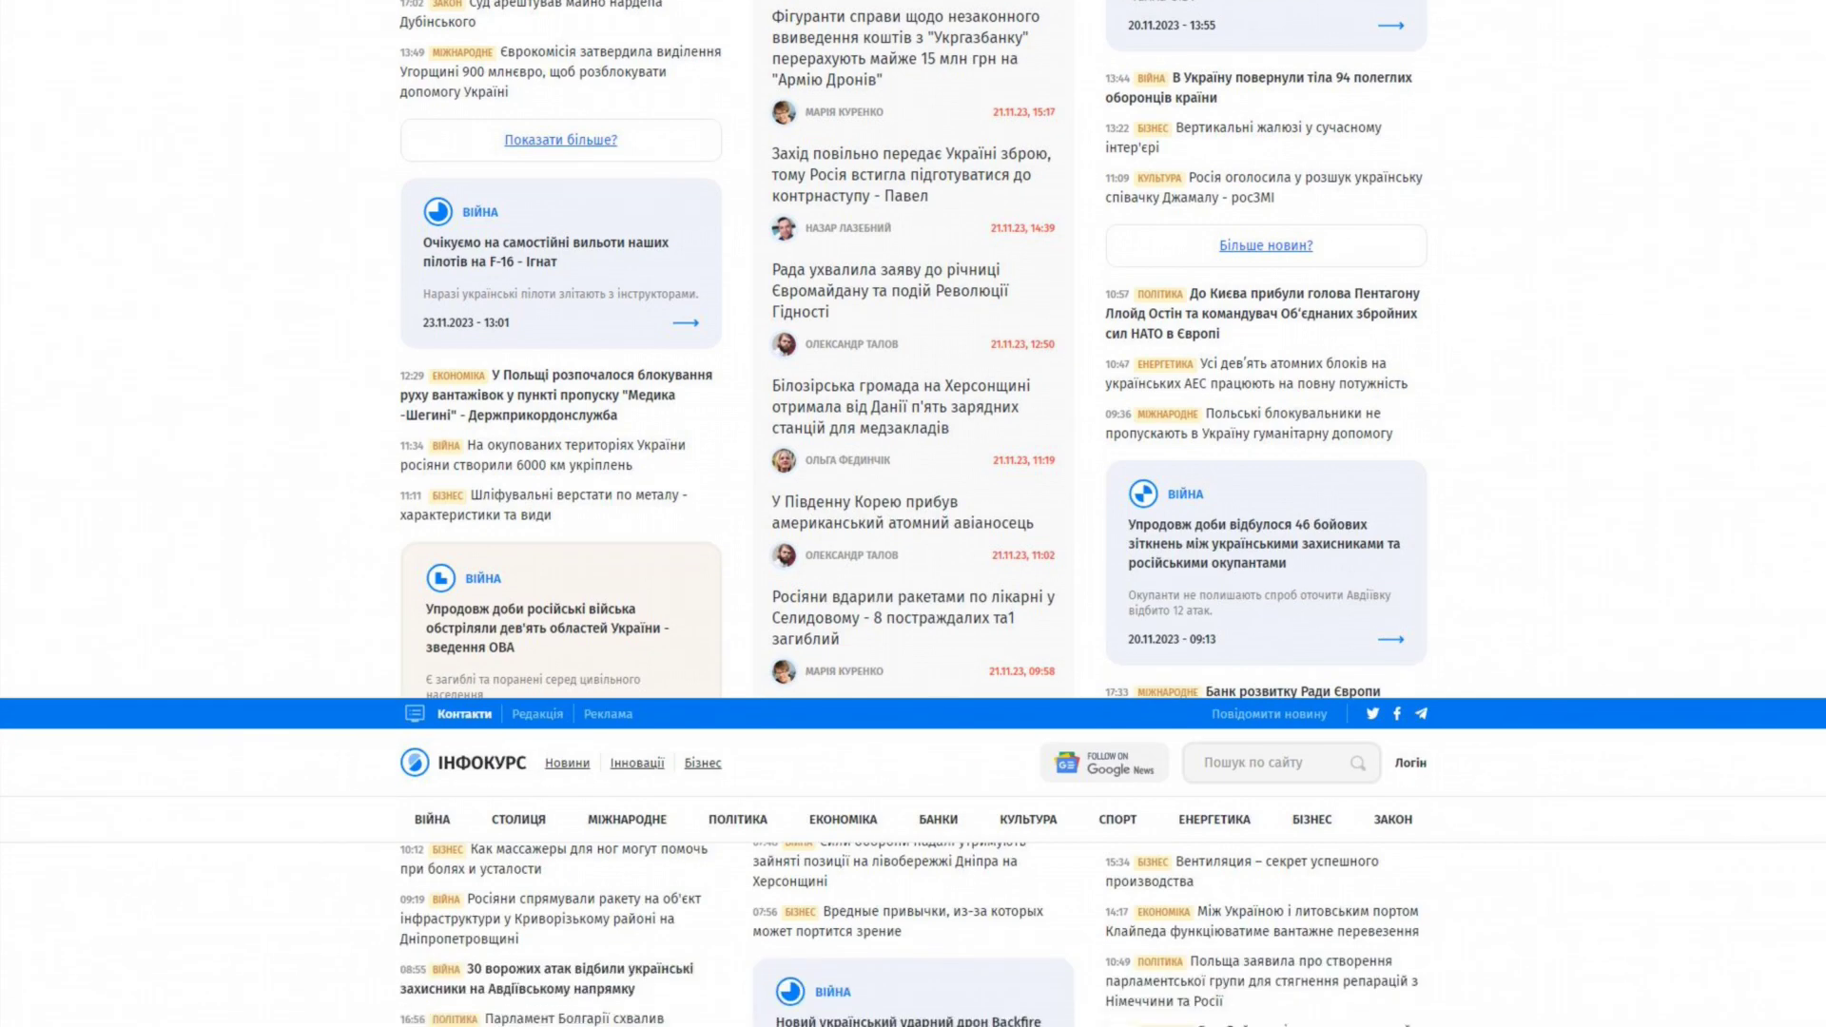
pyautogui.scroll(-3)
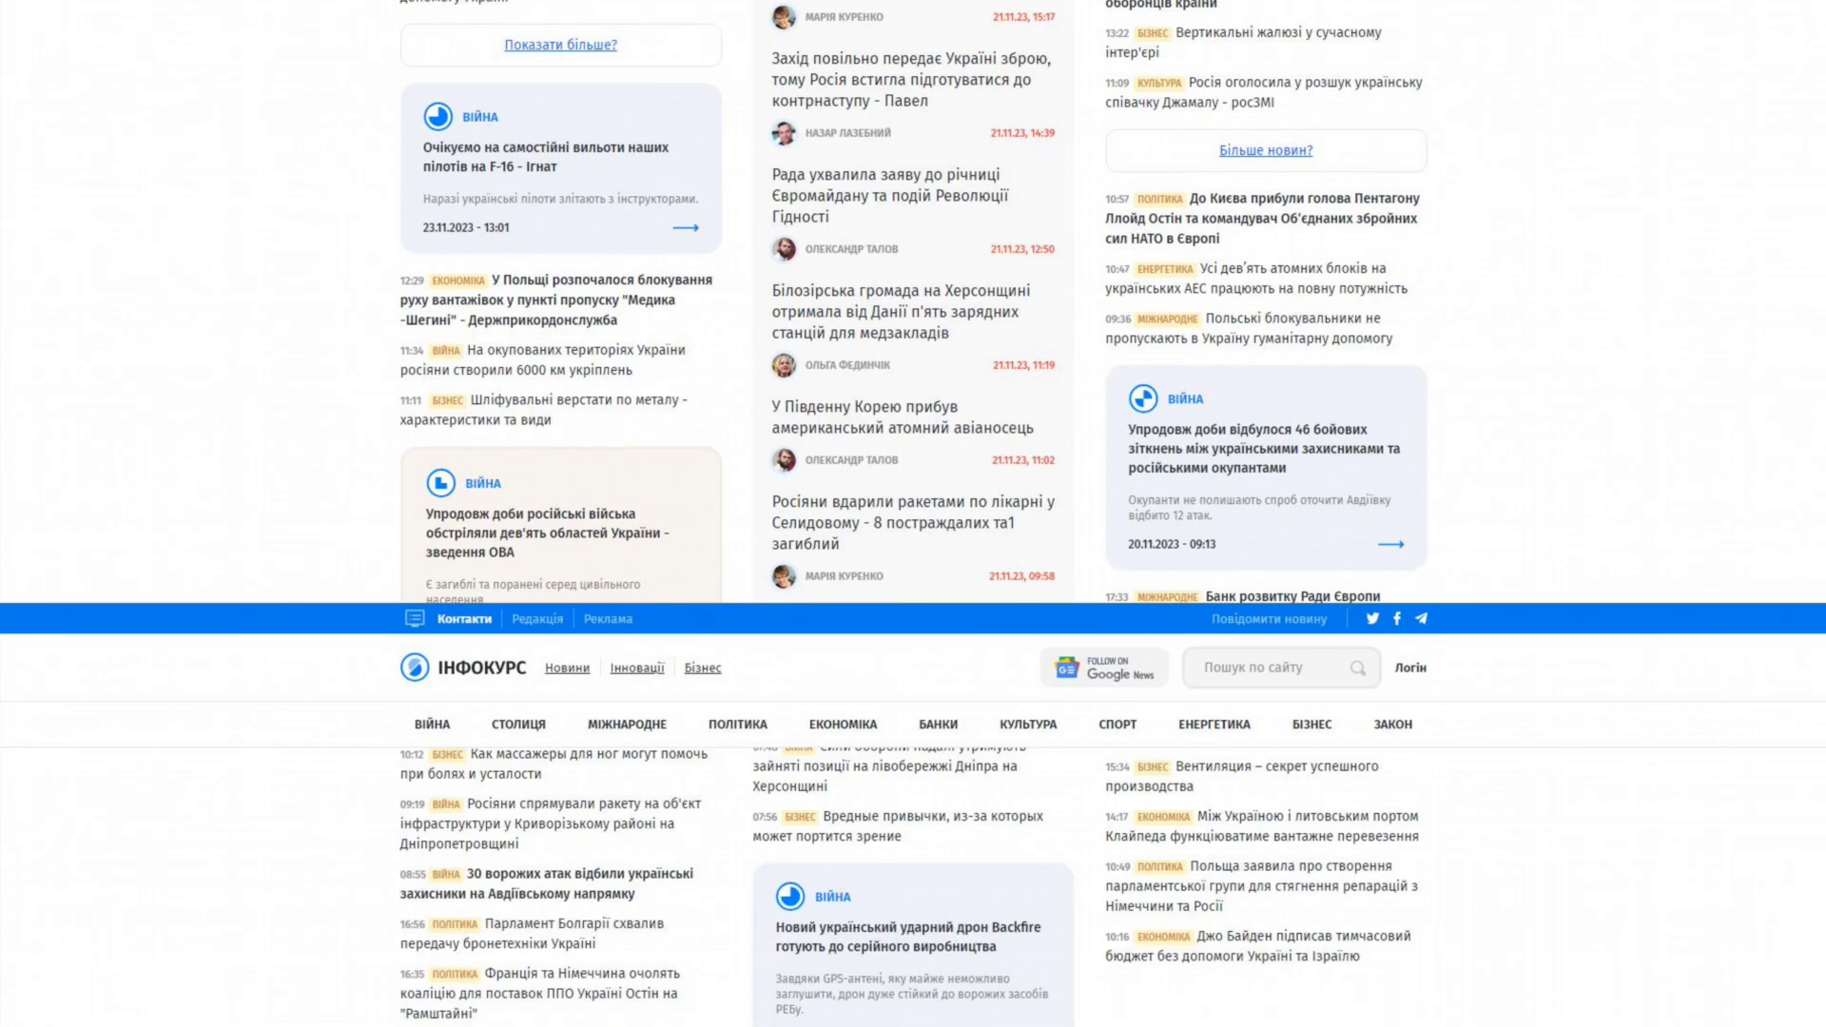
pyautogui.scroll(-3)
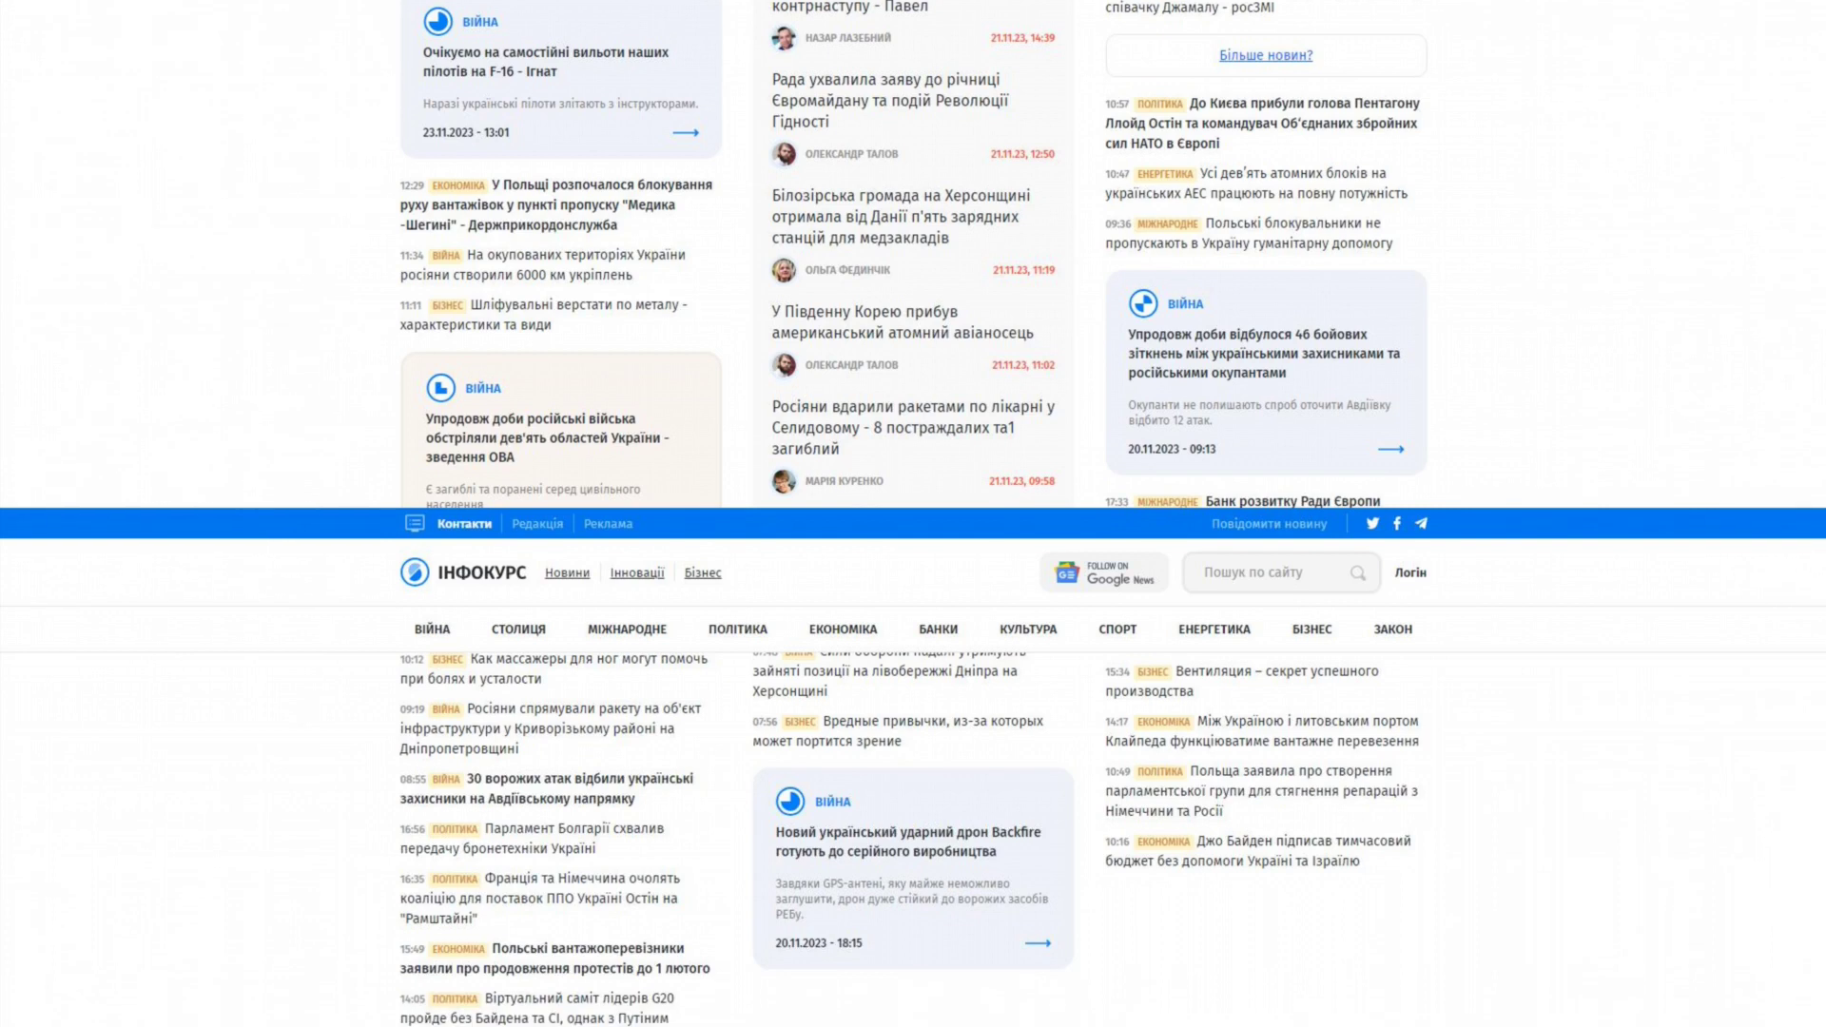
pyautogui.scroll(-3)
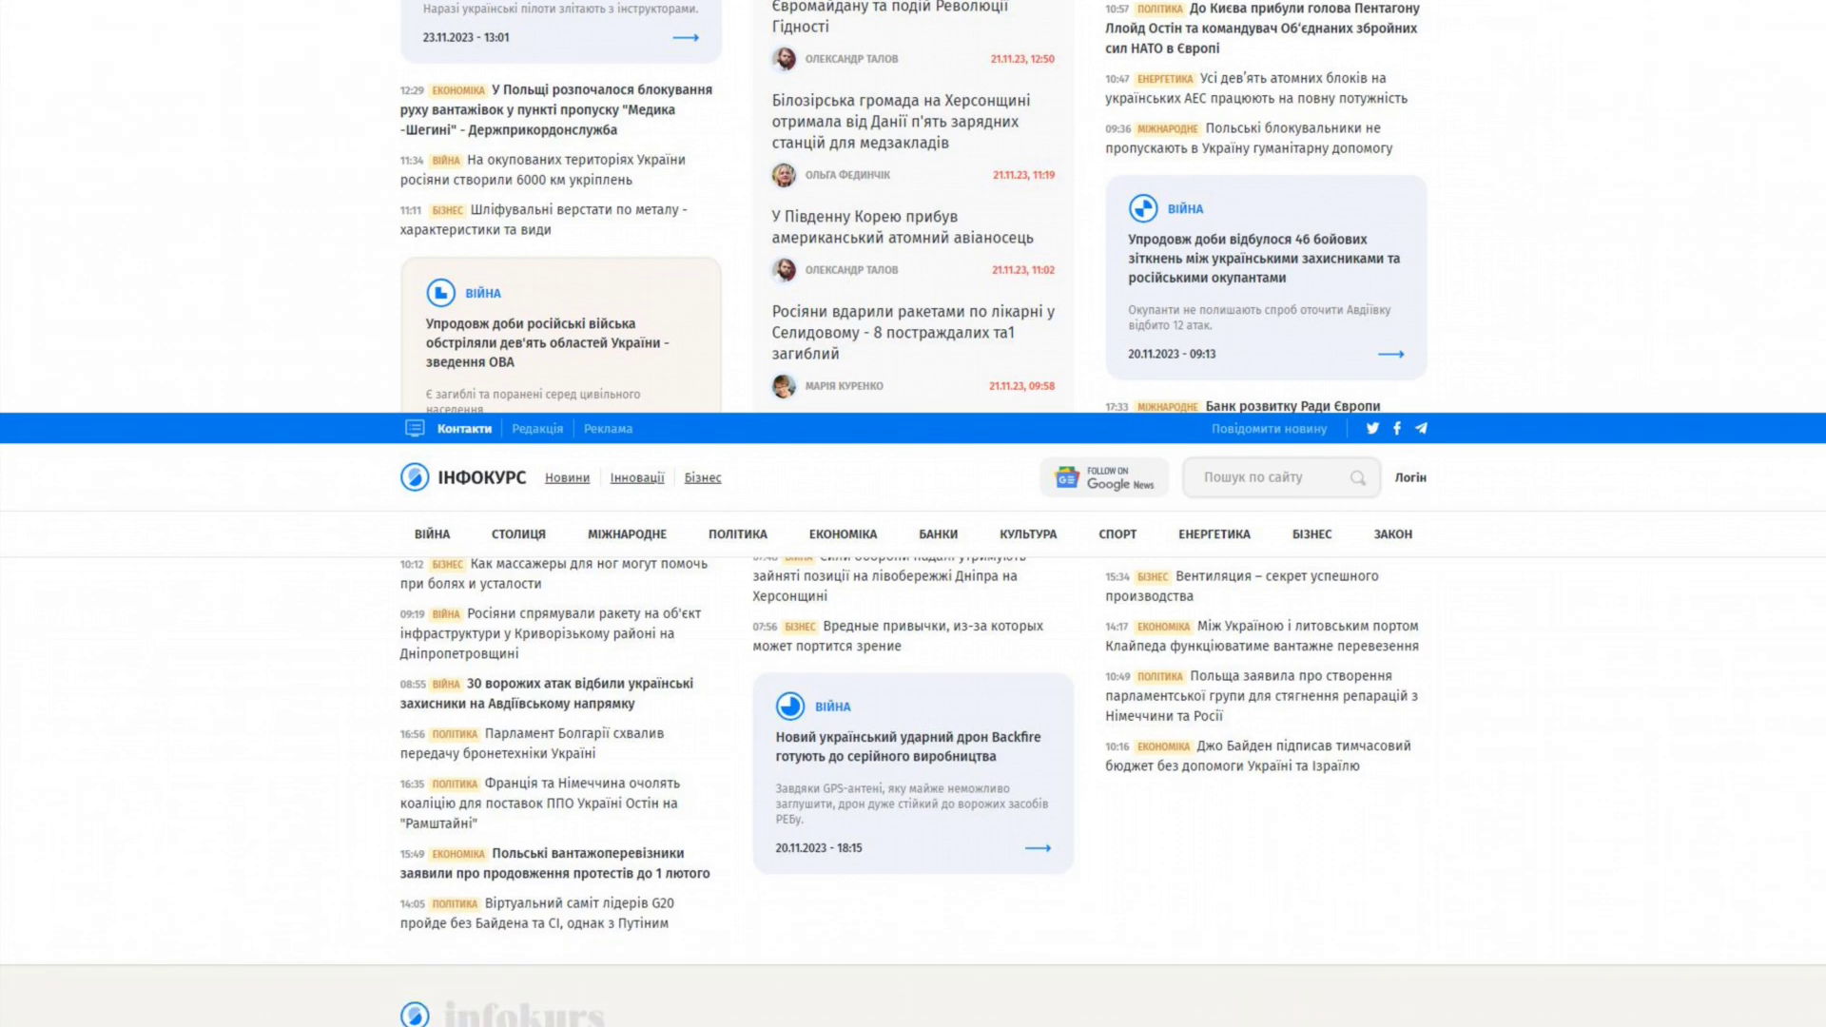
pyautogui.scroll(-3)
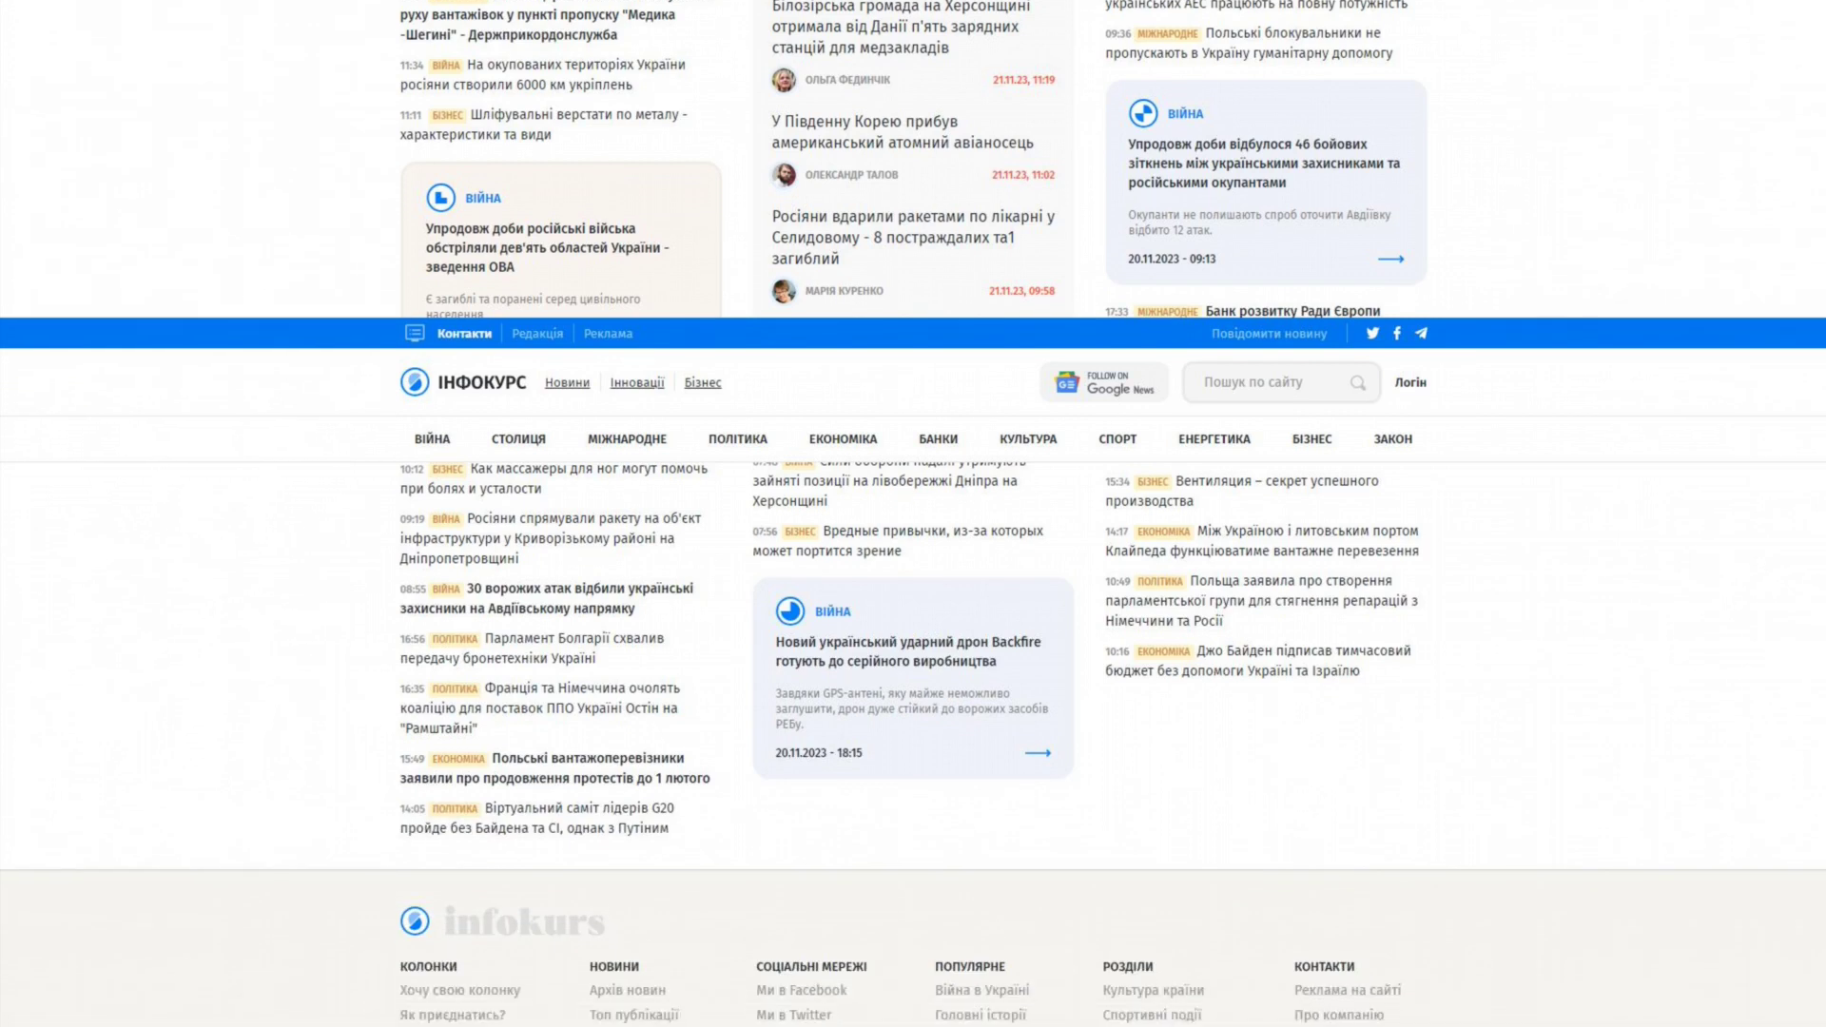
pyautogui.scroll(-3)
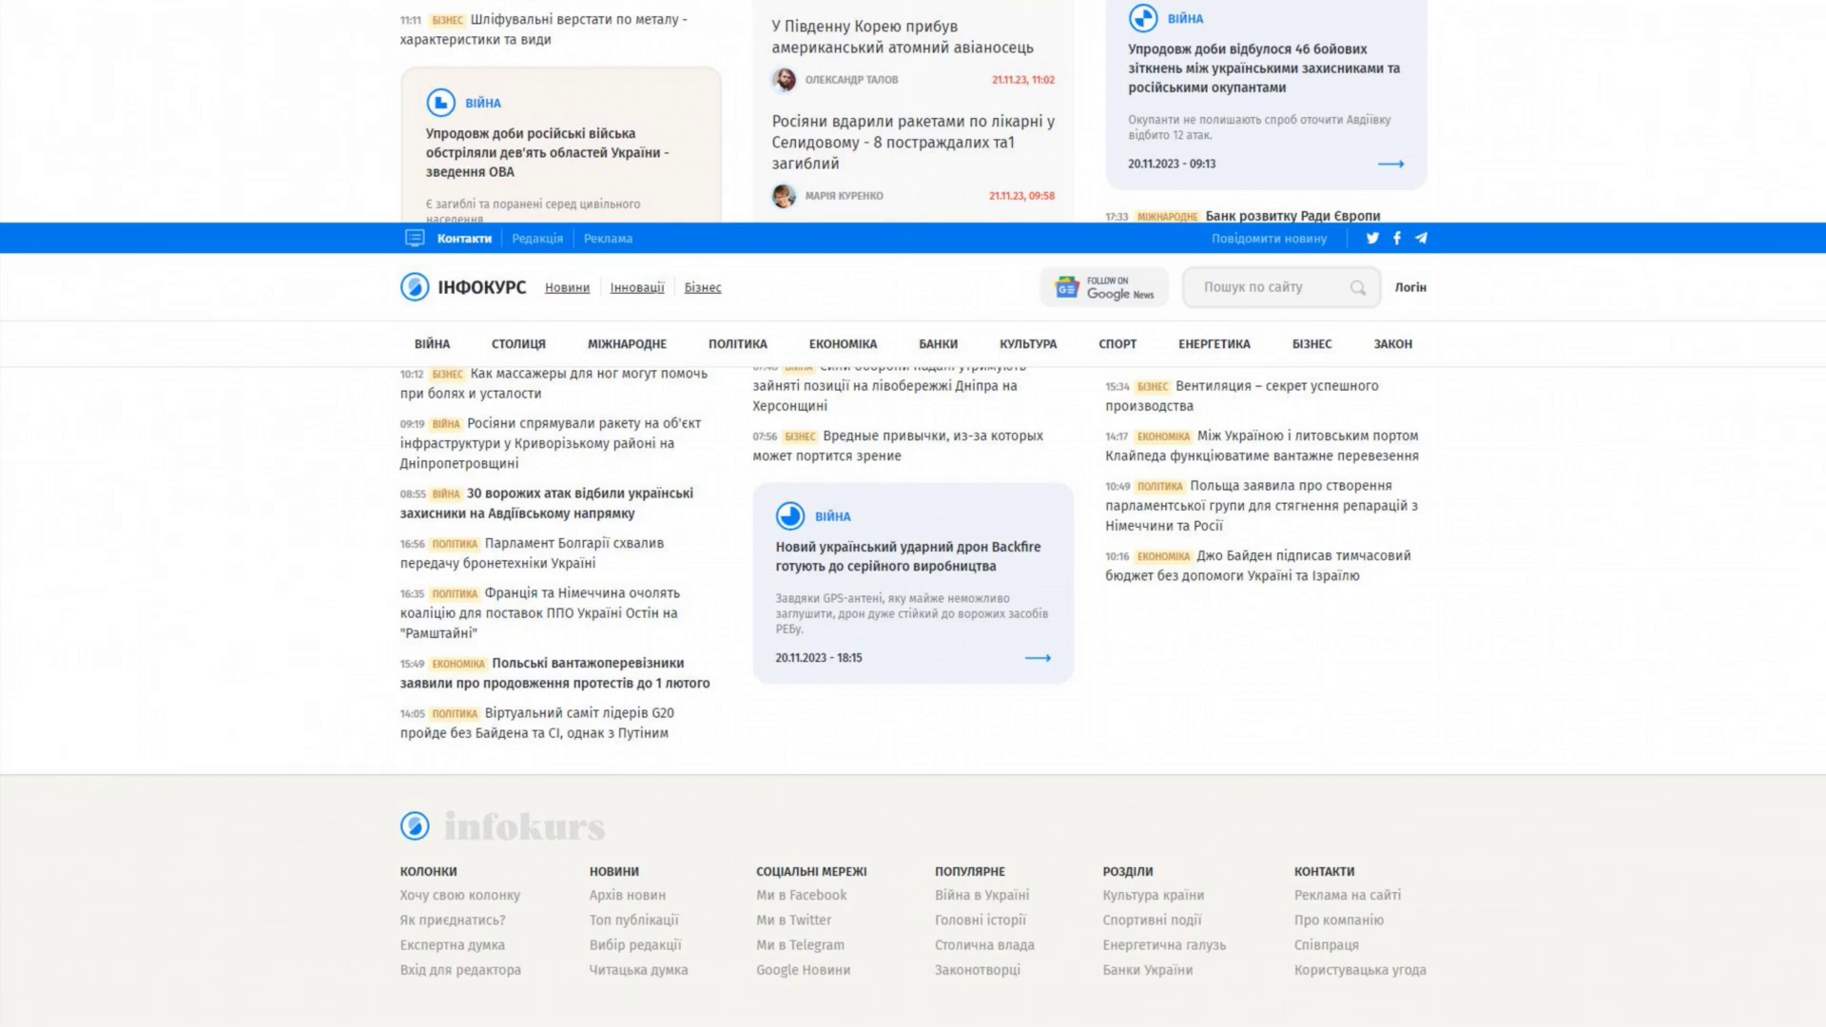
pyautogui.scroll(-3)
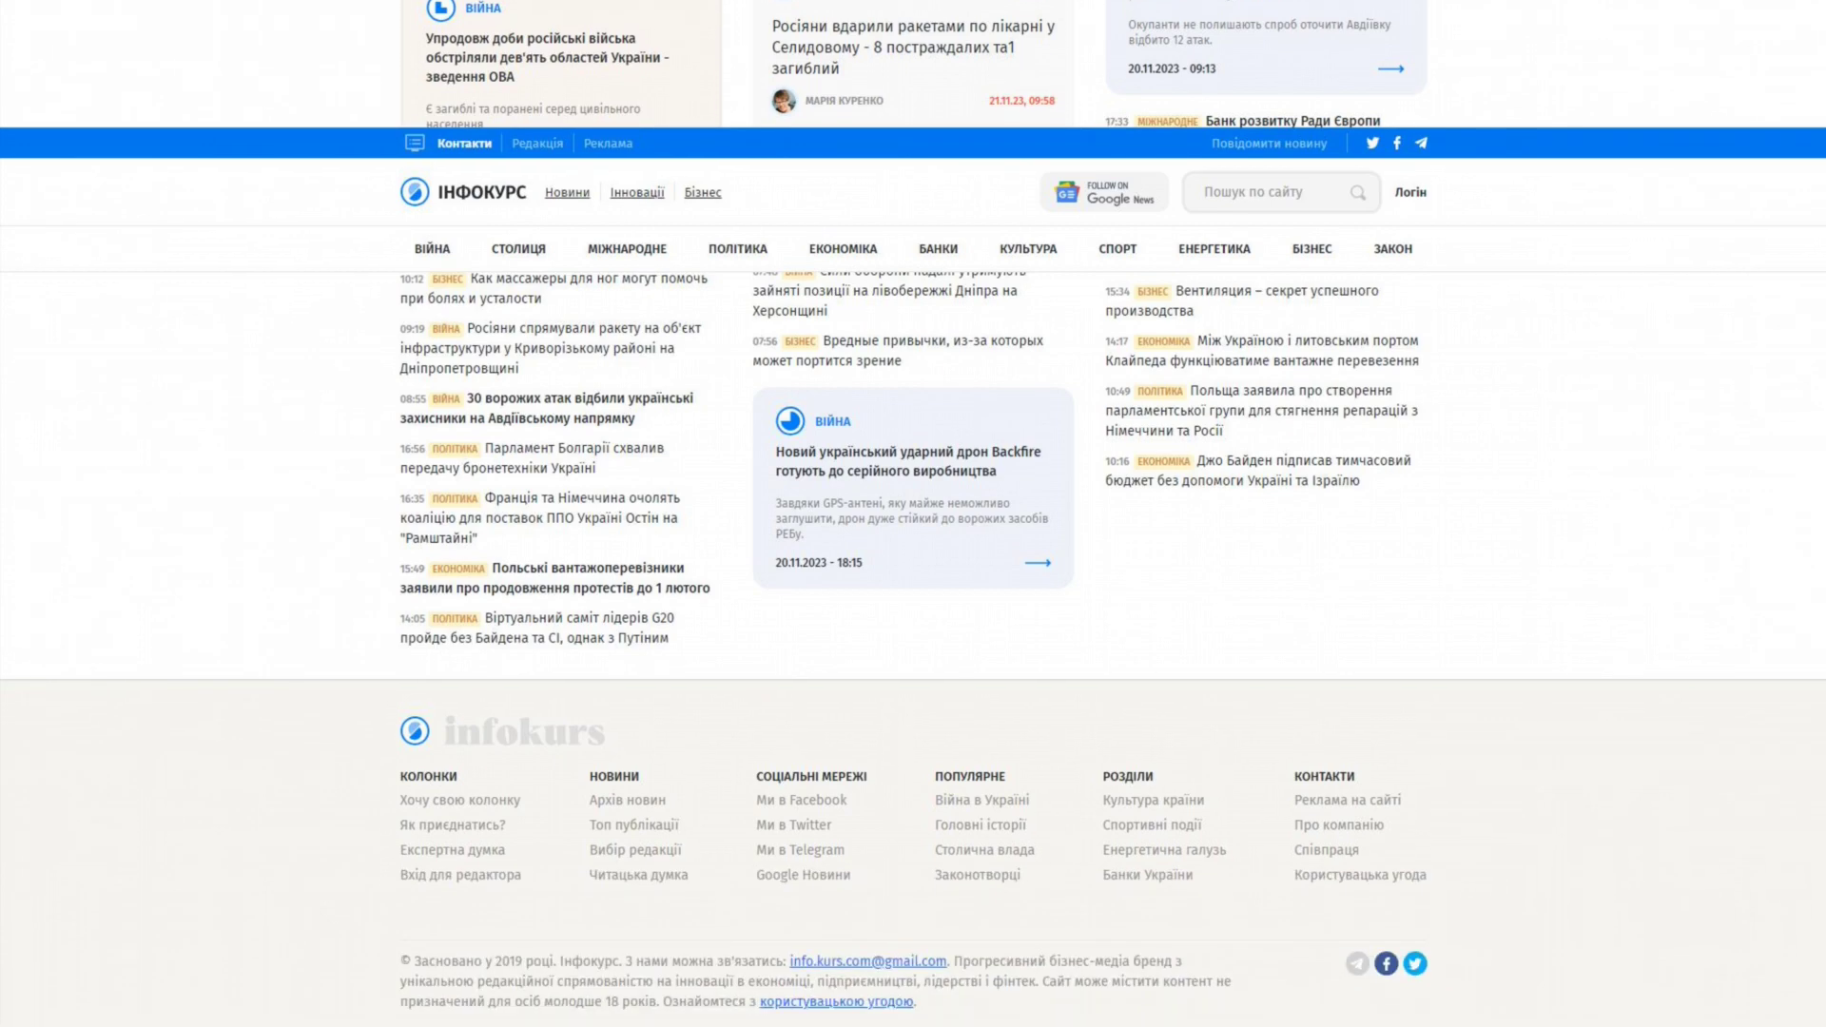
pyautogui.scroll(-3)
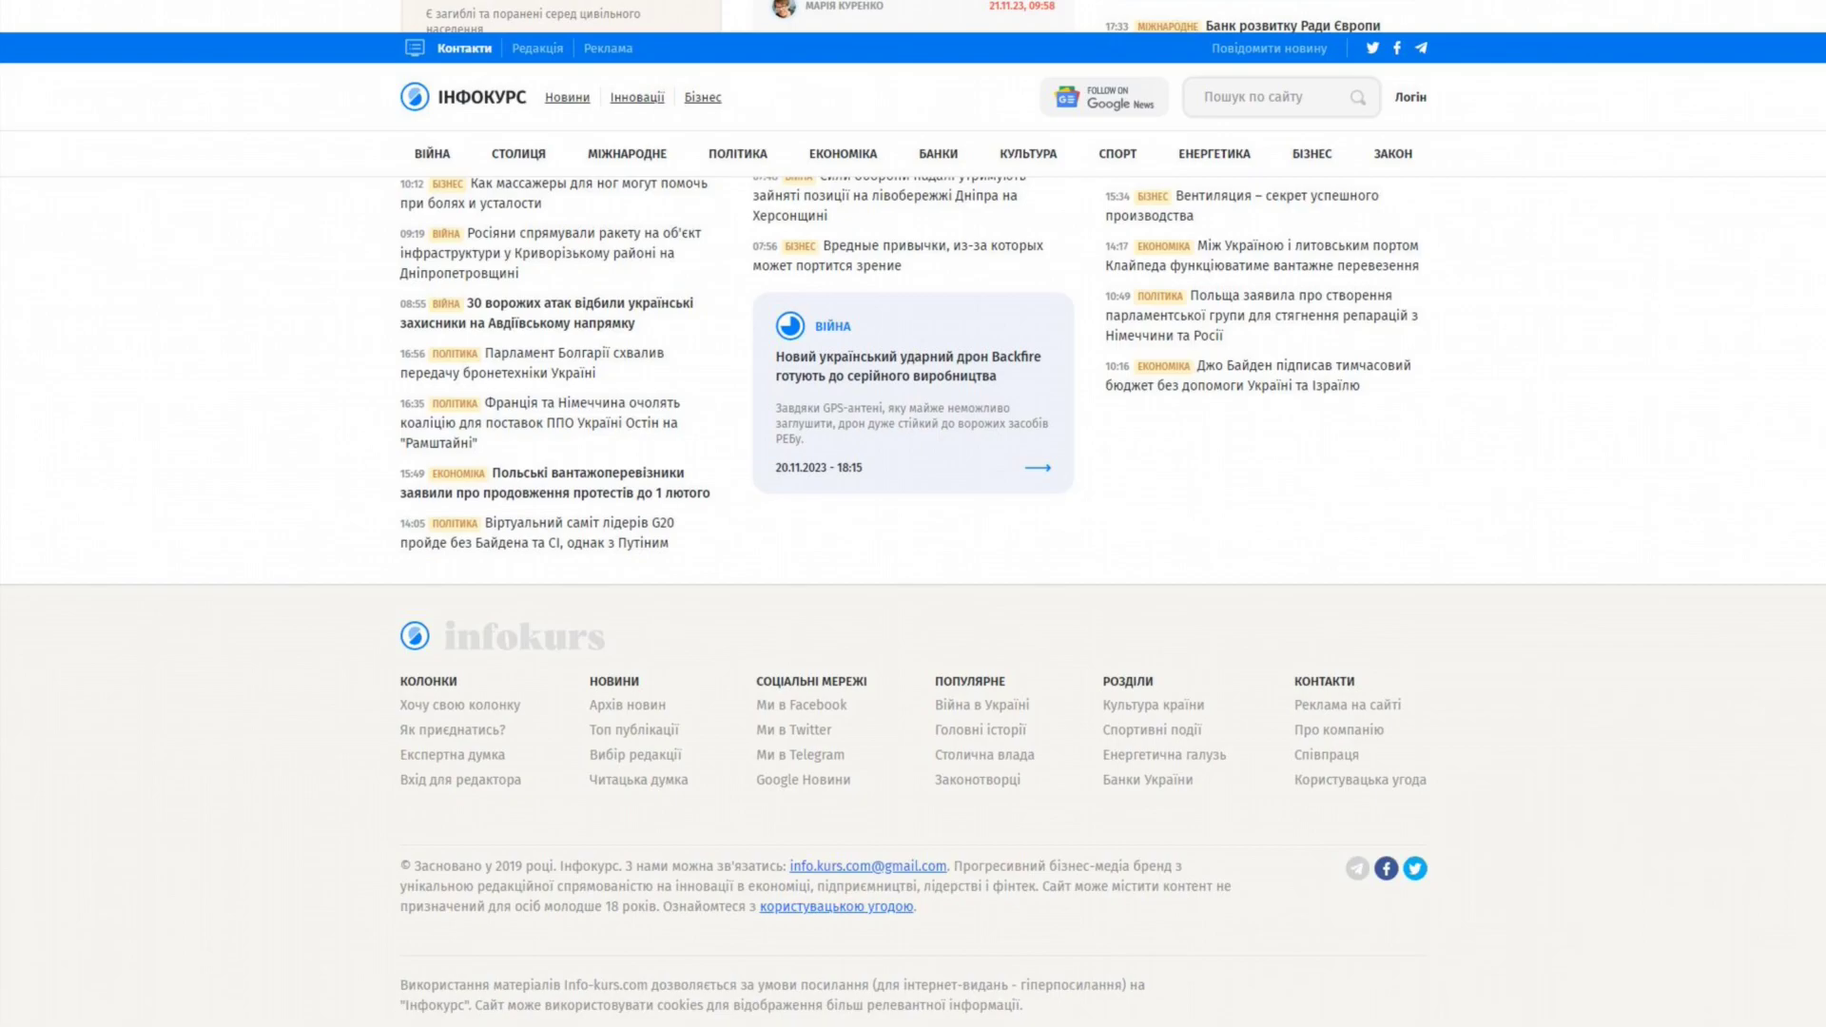